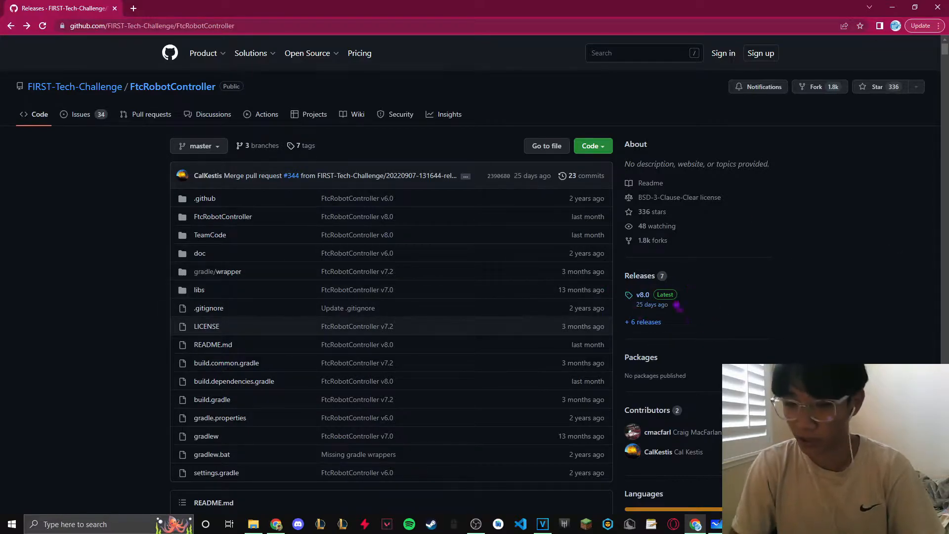
- Open the FtcRobotController v8.0 'Latest' release and bring its Assets list into view
click(640, 276)
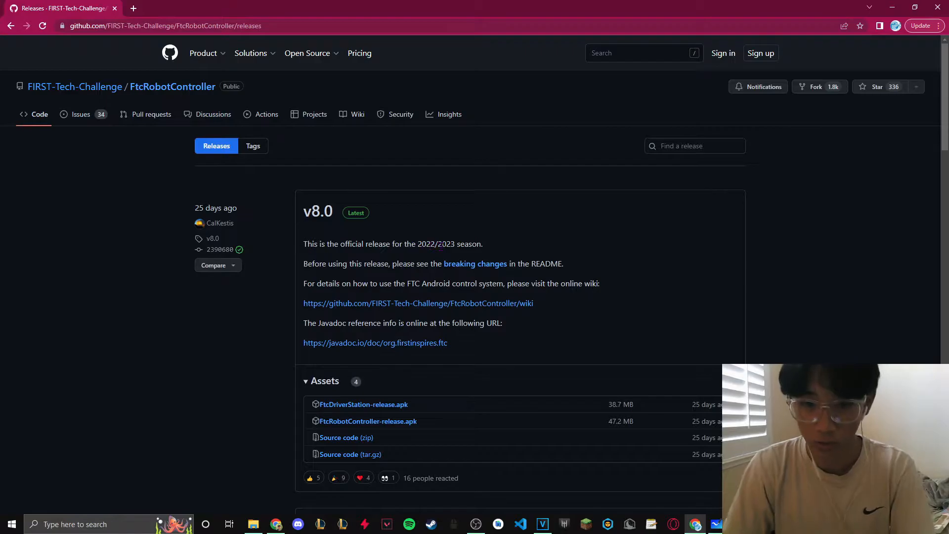
scroll(down, 3)
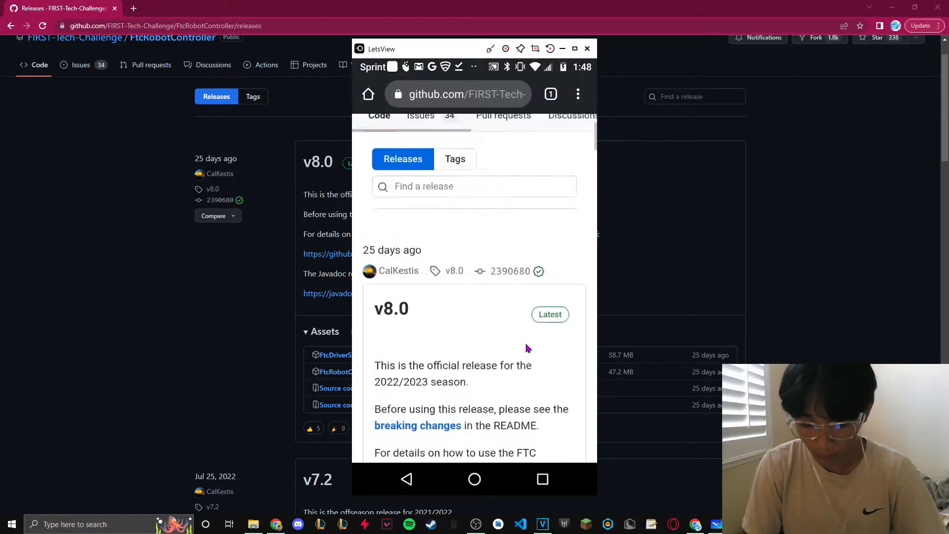
- Download FtcDriverStation-release.apk and FtcRobotController-release.apk to the phone, confirming the re-download prompt
scroll(down, 3)
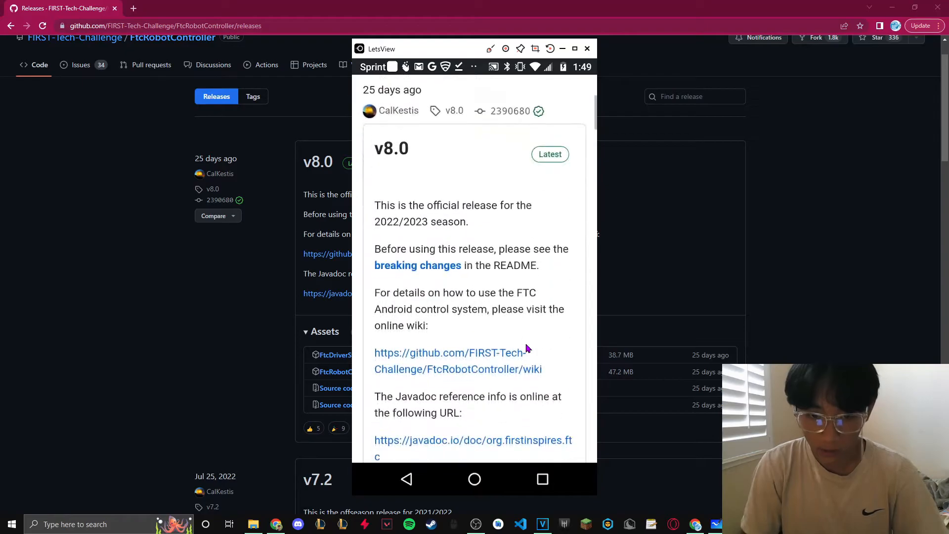
scroll(down, 3)
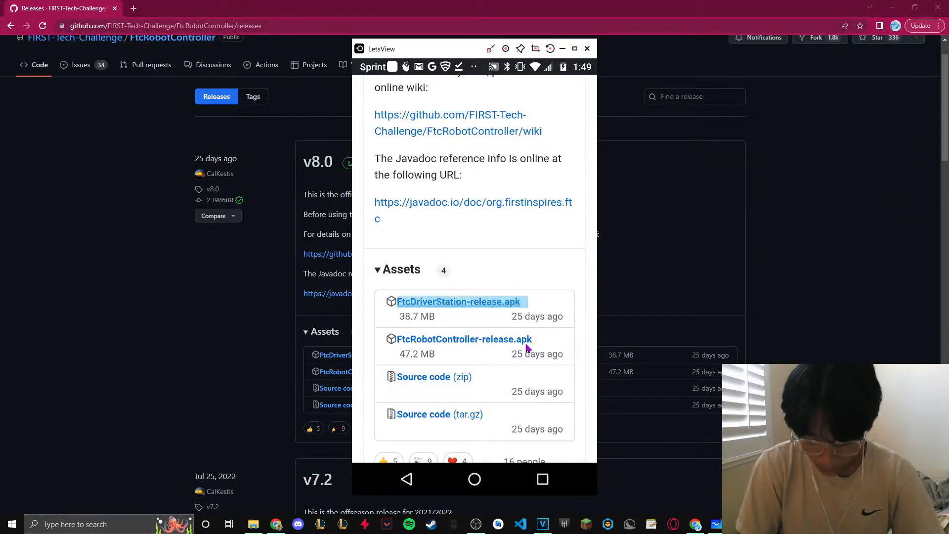
click(459, 301)
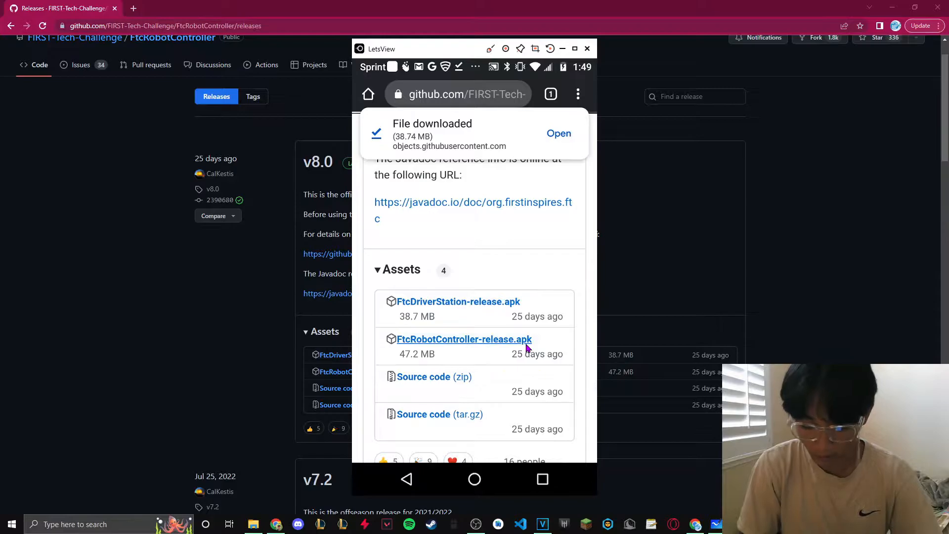
click(465, 339)
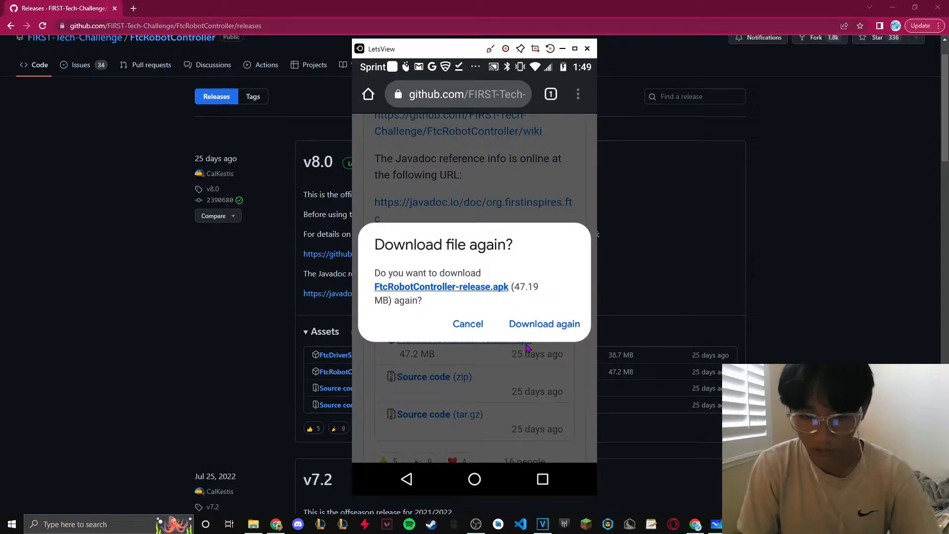
click(544, 324)
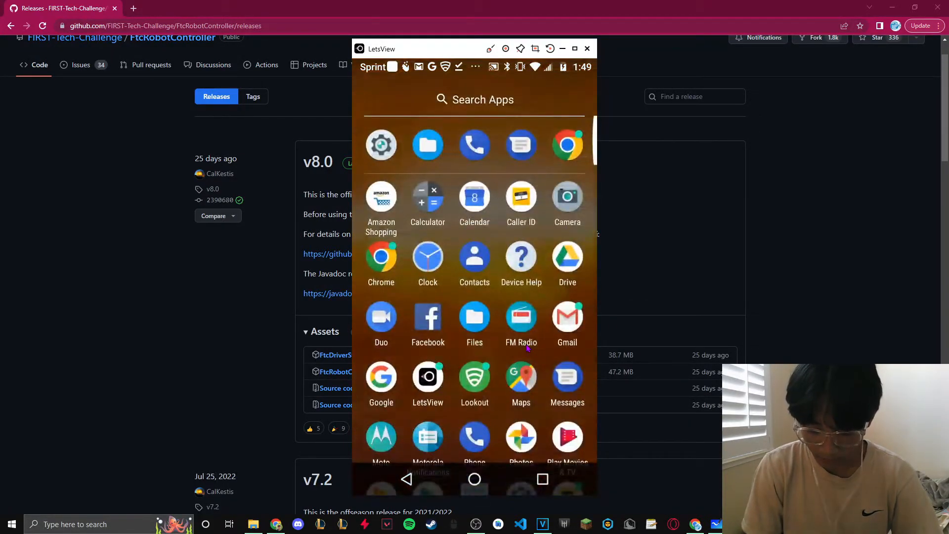
- Show both APKs in the phone's Downloads folder and select FtcRobotController for installation
click(474, 316)
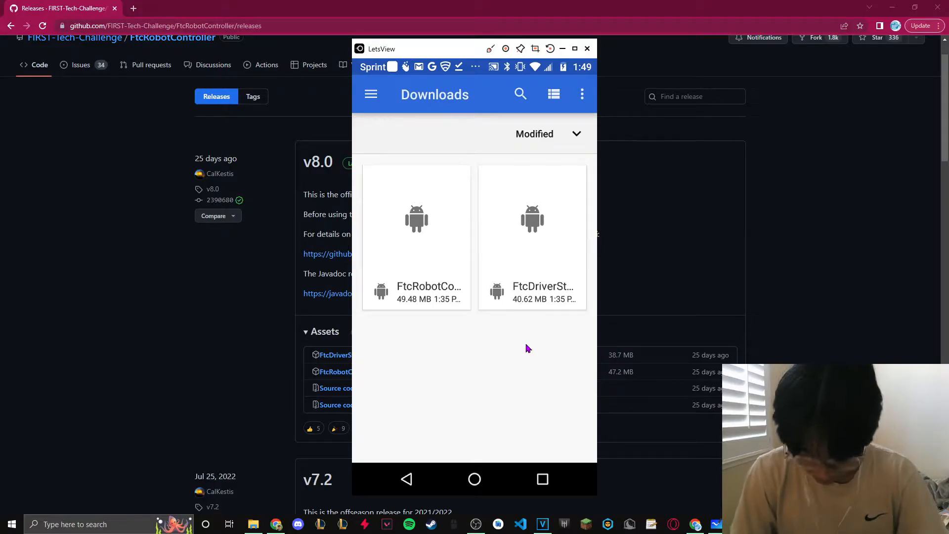
click(587, 47)
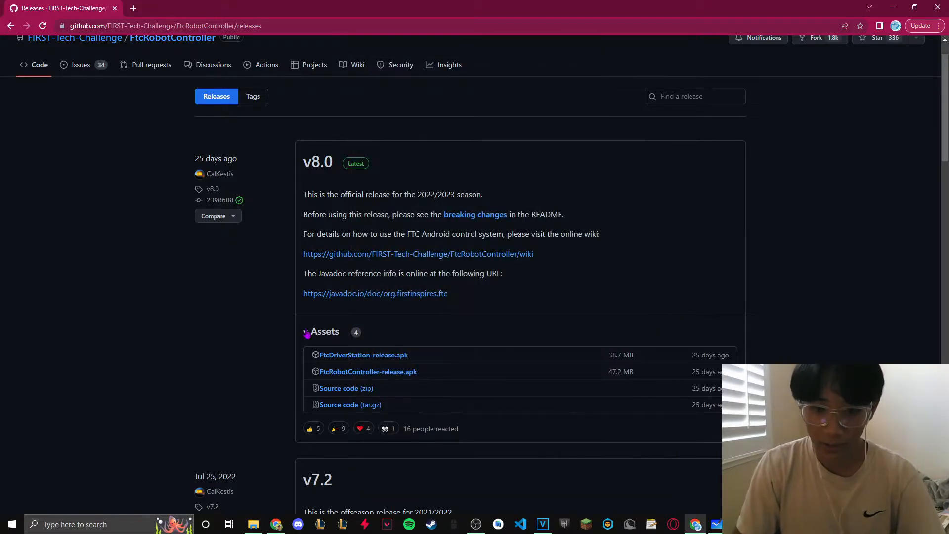
drag(317, 161, 450, 377)
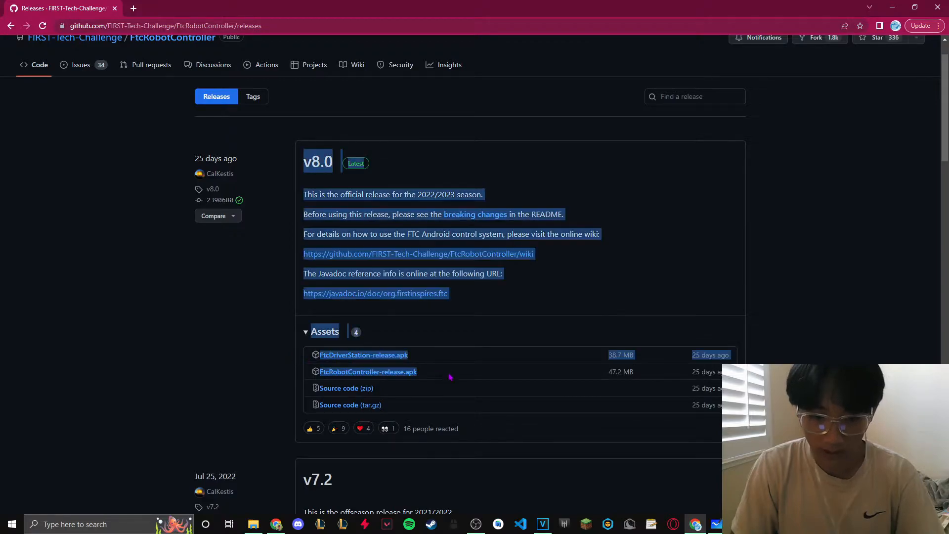
click(231, 352)
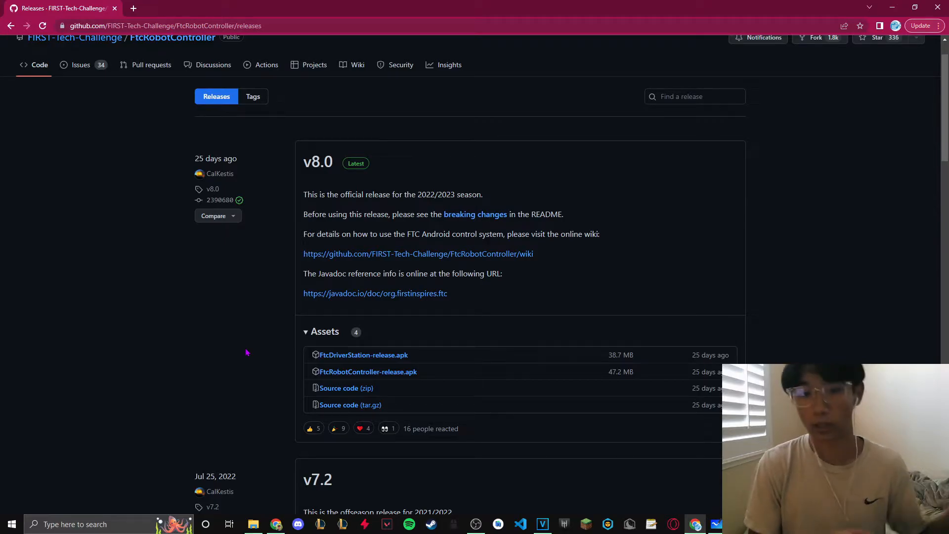
mouse_move(231, 330)
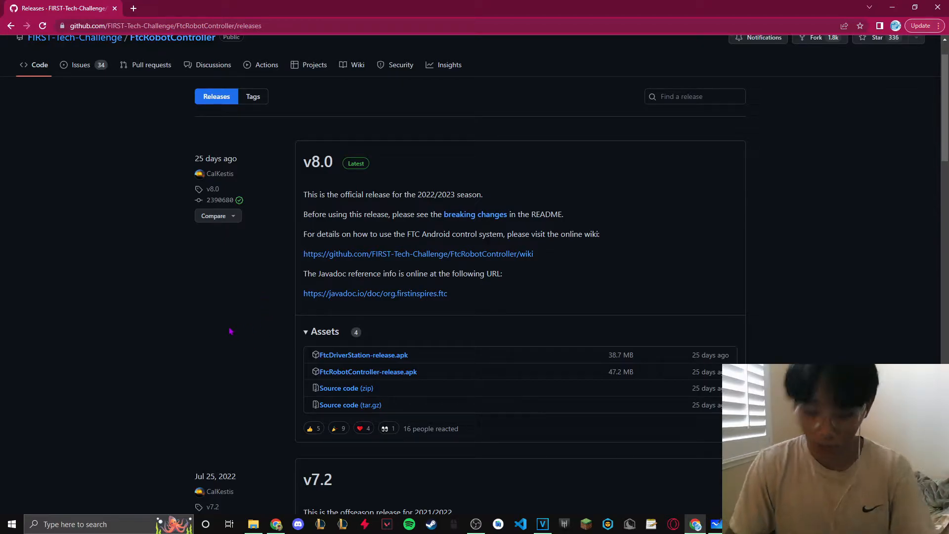
mouse_move(235, 327)
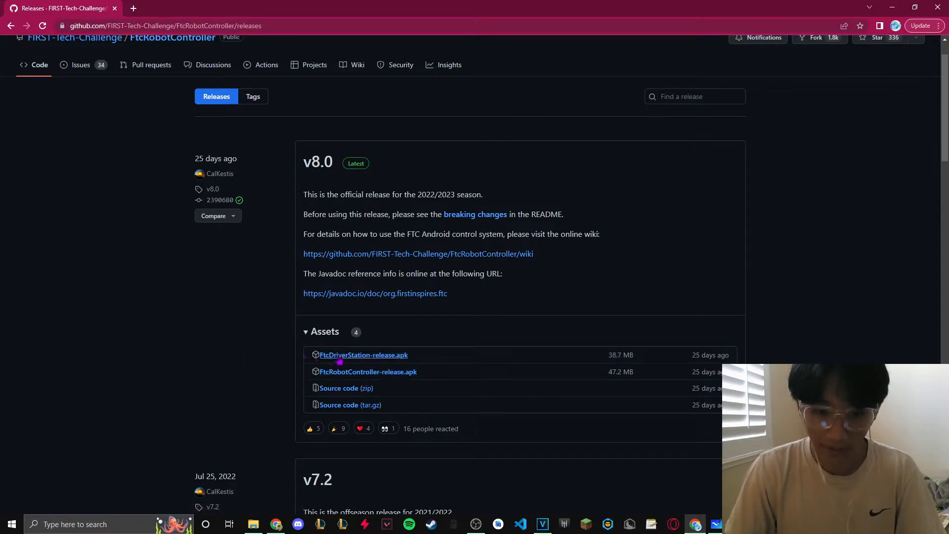
mouse_move(342, 358)
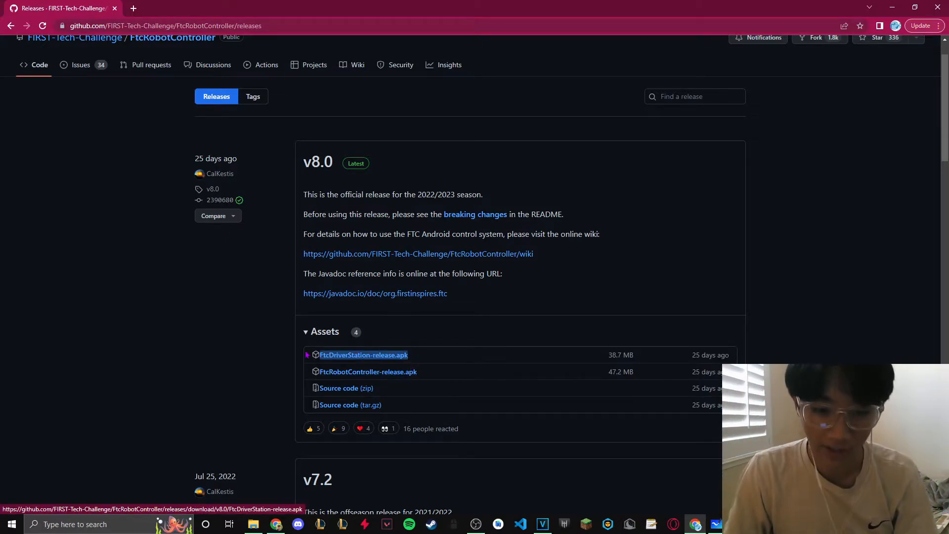
mouse_move(239, 349)
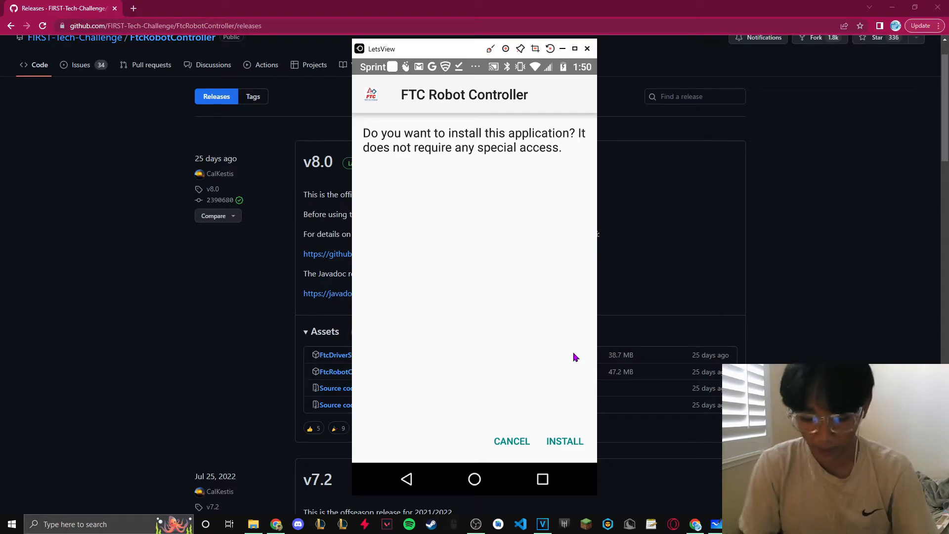
- Confirm INSTALL for FTC Robot Controller and then for FTC Driver Station
click(565, 440)
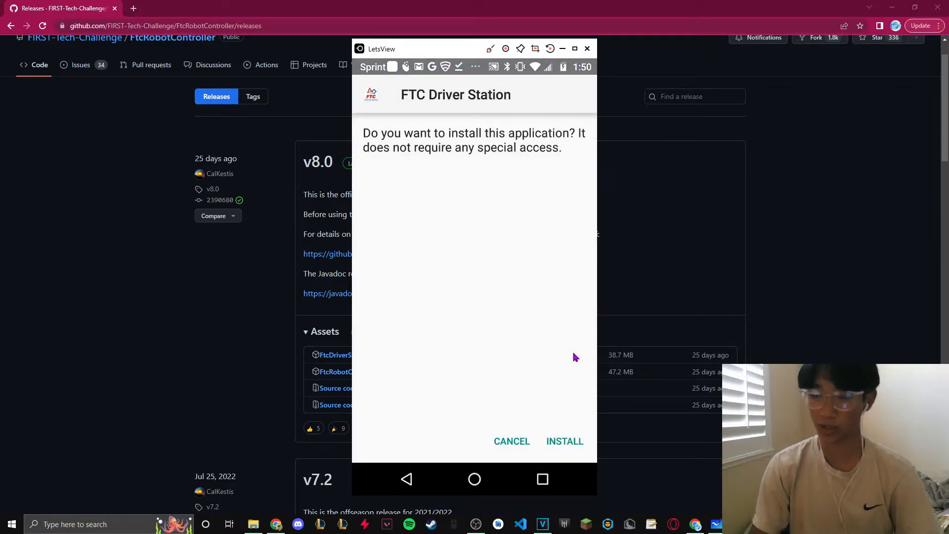
click(564, 441)
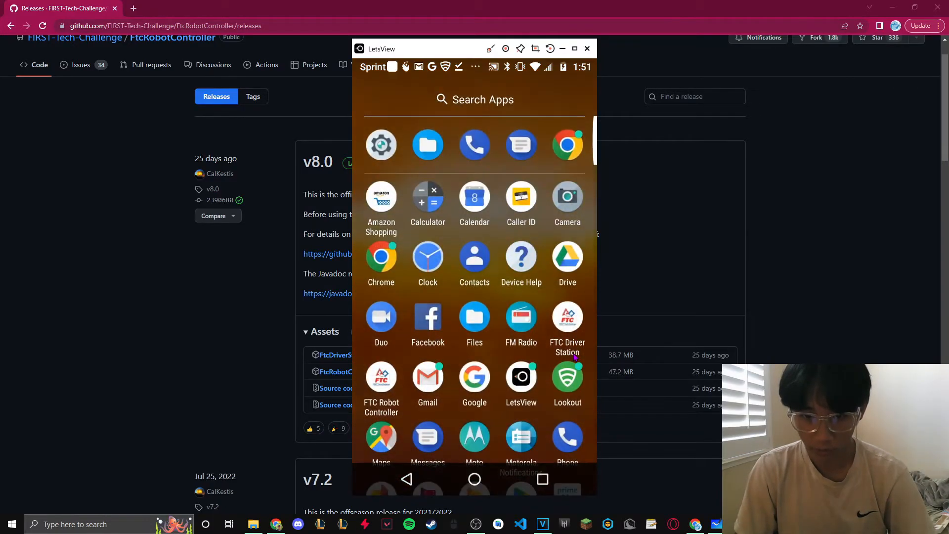
- Allow file access for FTC Driver Station and camera and phone-call permissions for FTC Robot Controller
scroll(down, 3)
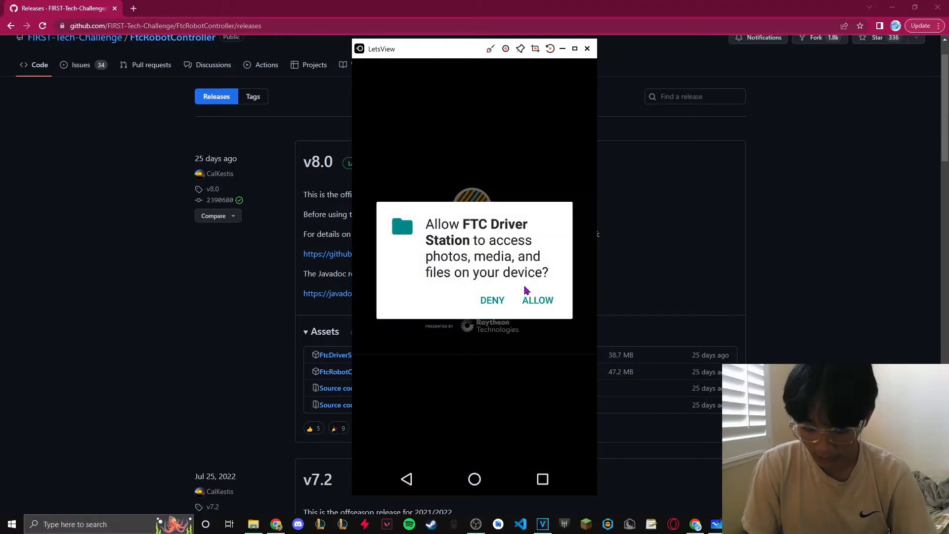
click(538, 300)
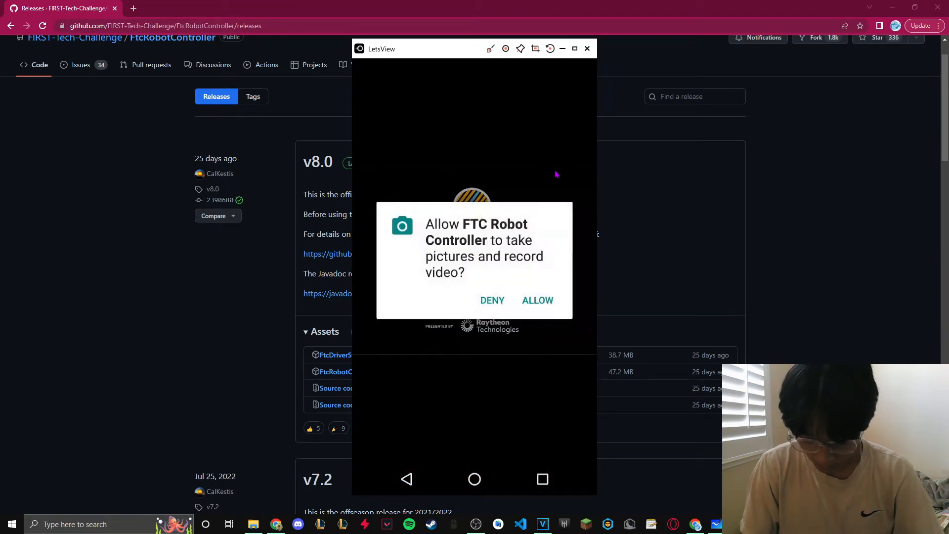
click(537, 300)
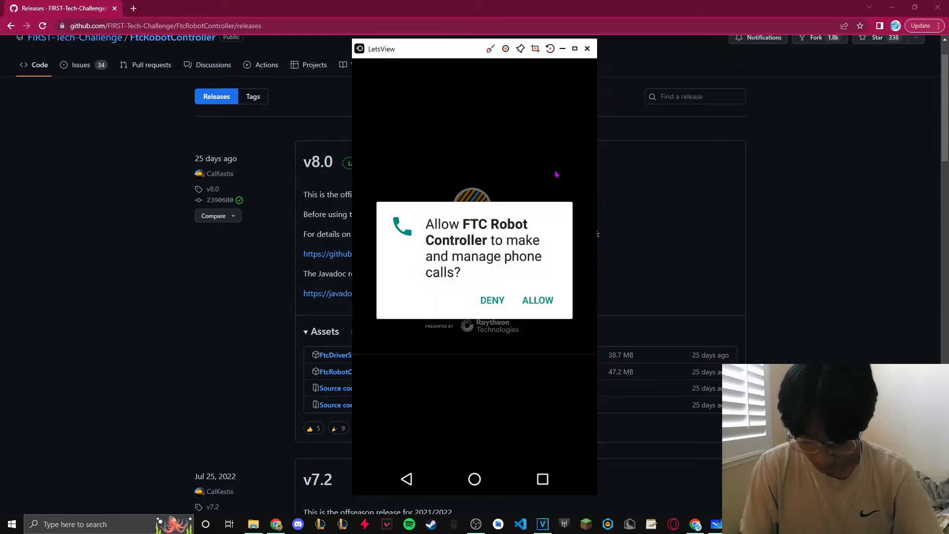
click(538, 301)
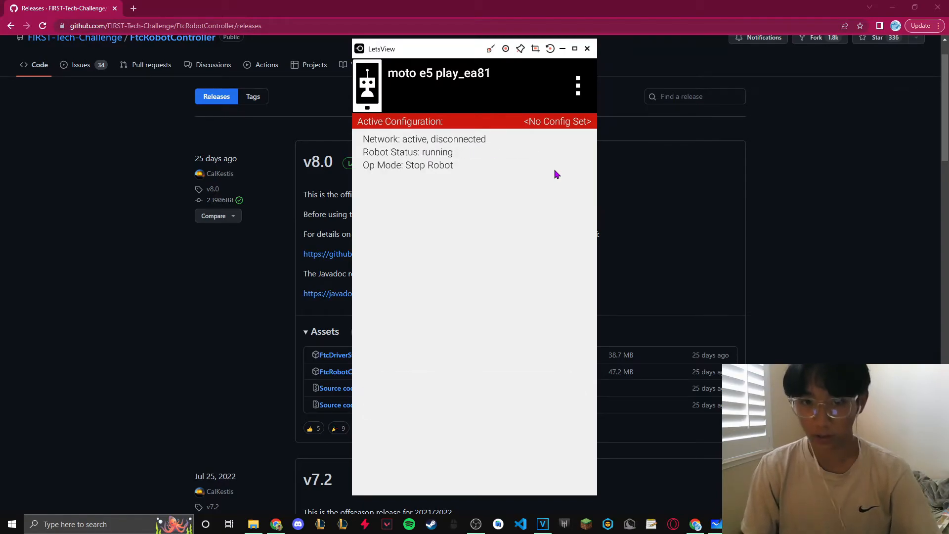
- Return to the phone's home screen and app drawer showing both FTC app icons
click(577, 85)
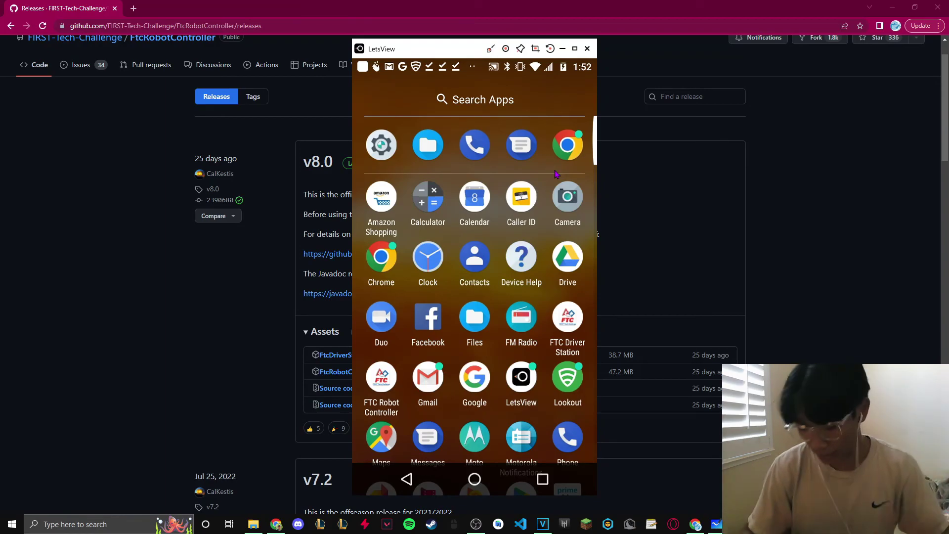
scroll(down, 3)
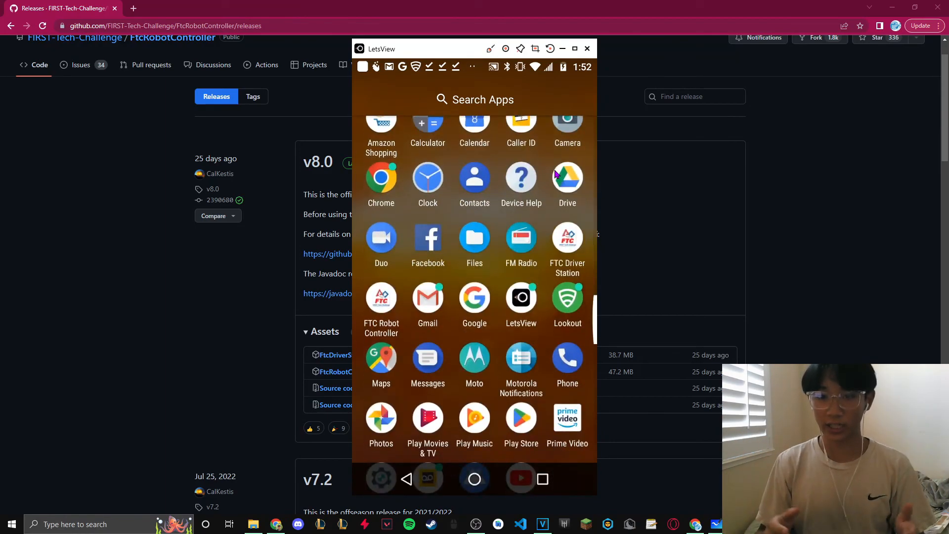